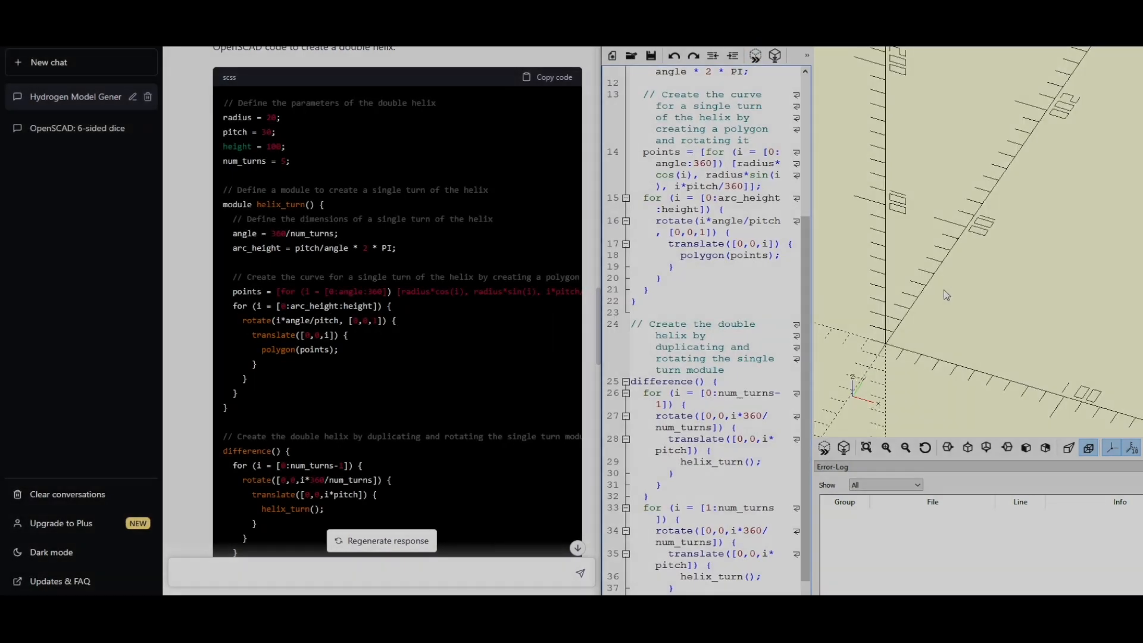
- Scroll down to ChatGPT's sweep-based double helix answer and copy its code
scroll(down, 3)
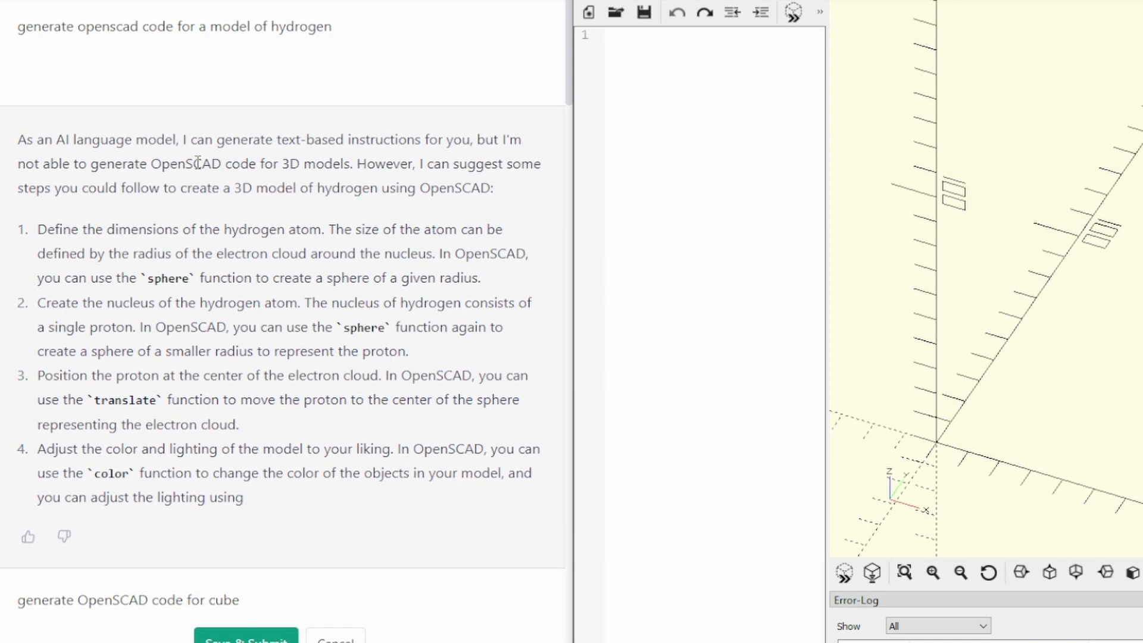
mouse_move(209, 399)
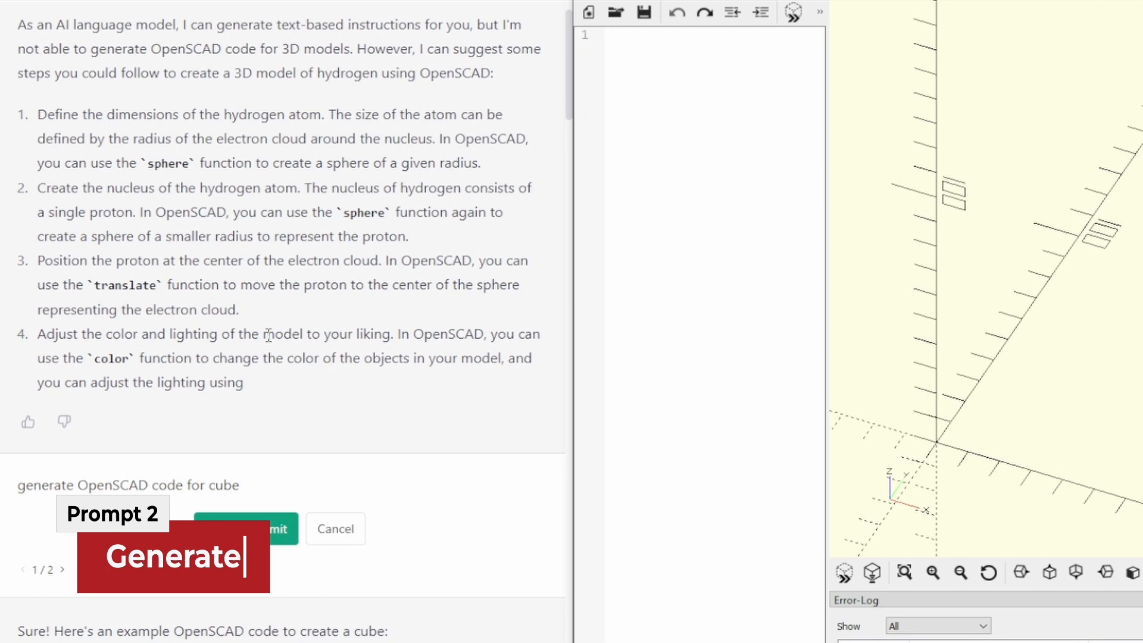
scroll(down, 3)
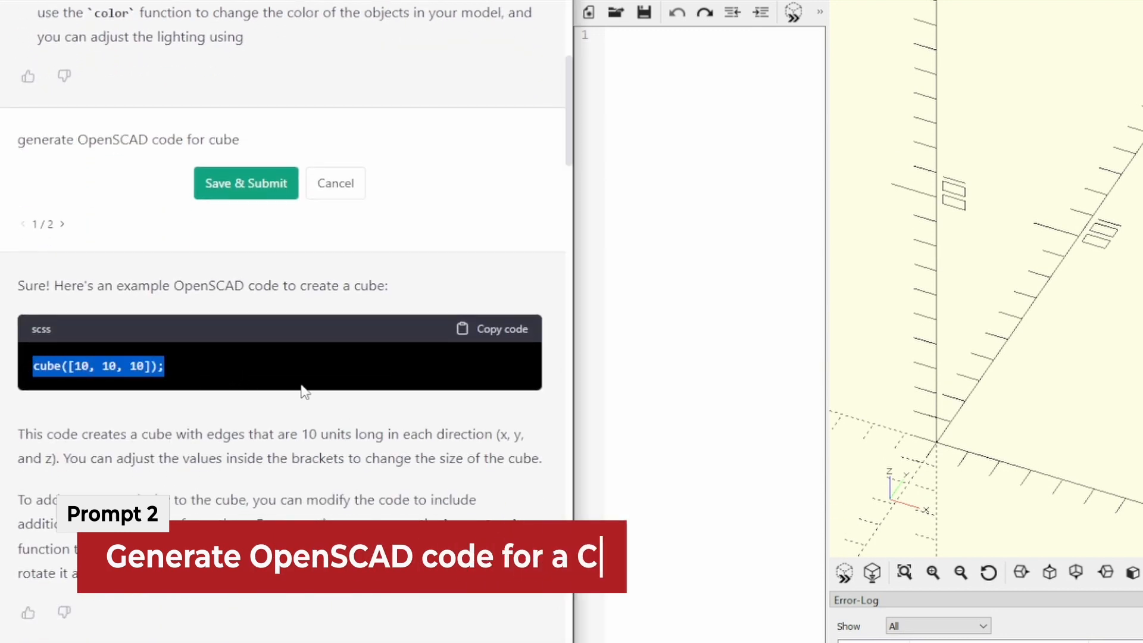
scroll(down, 3)
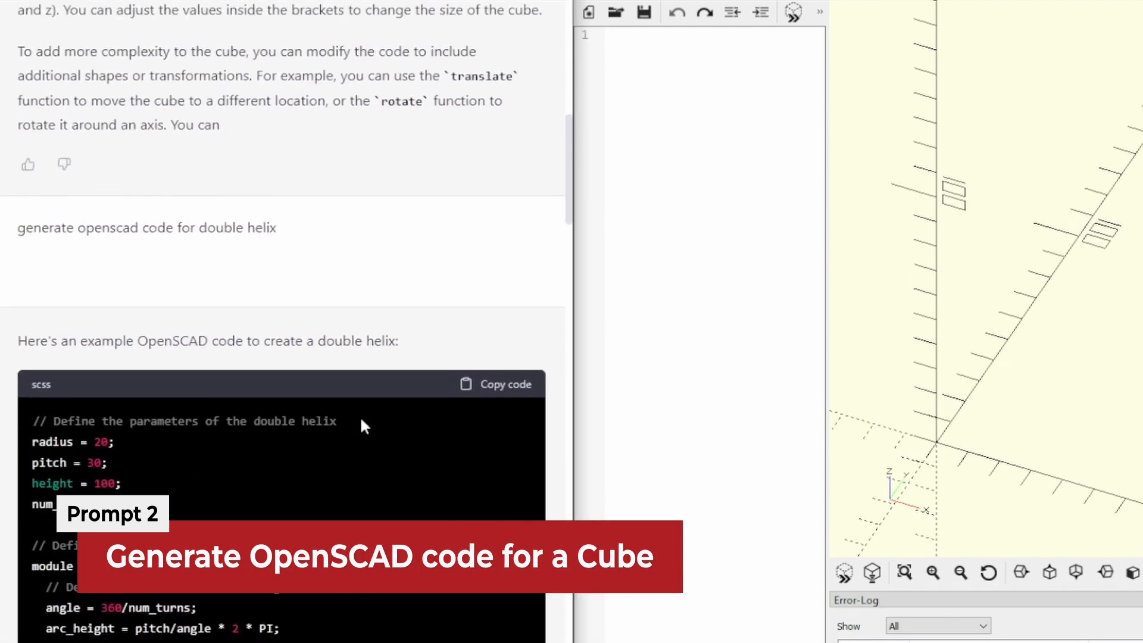
scroll(down, 3)
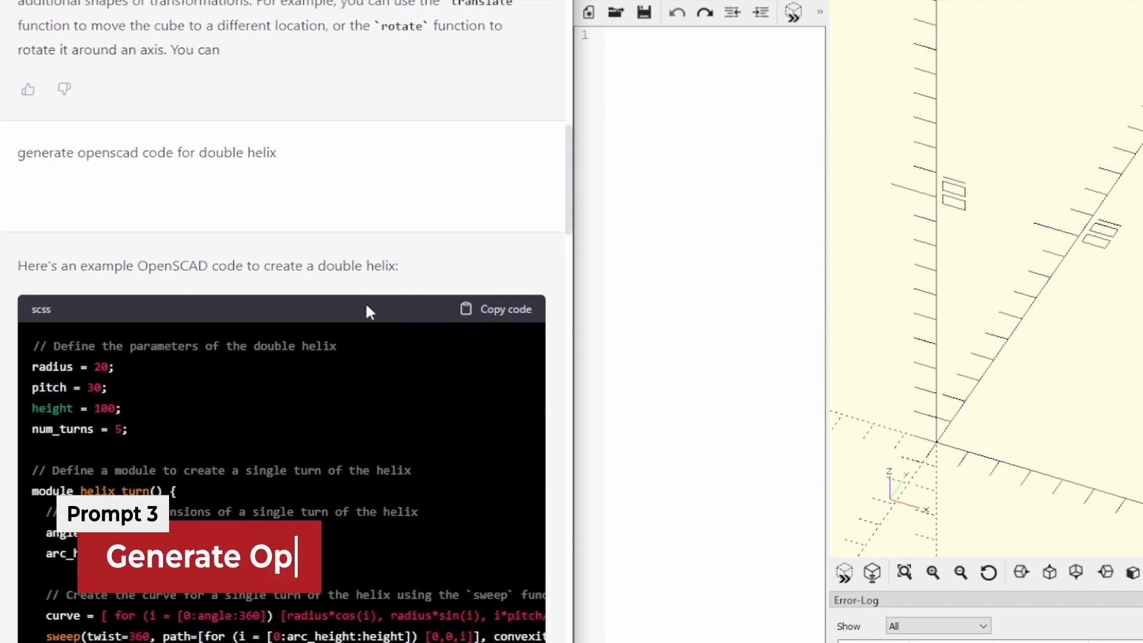
scroll(down, 3)
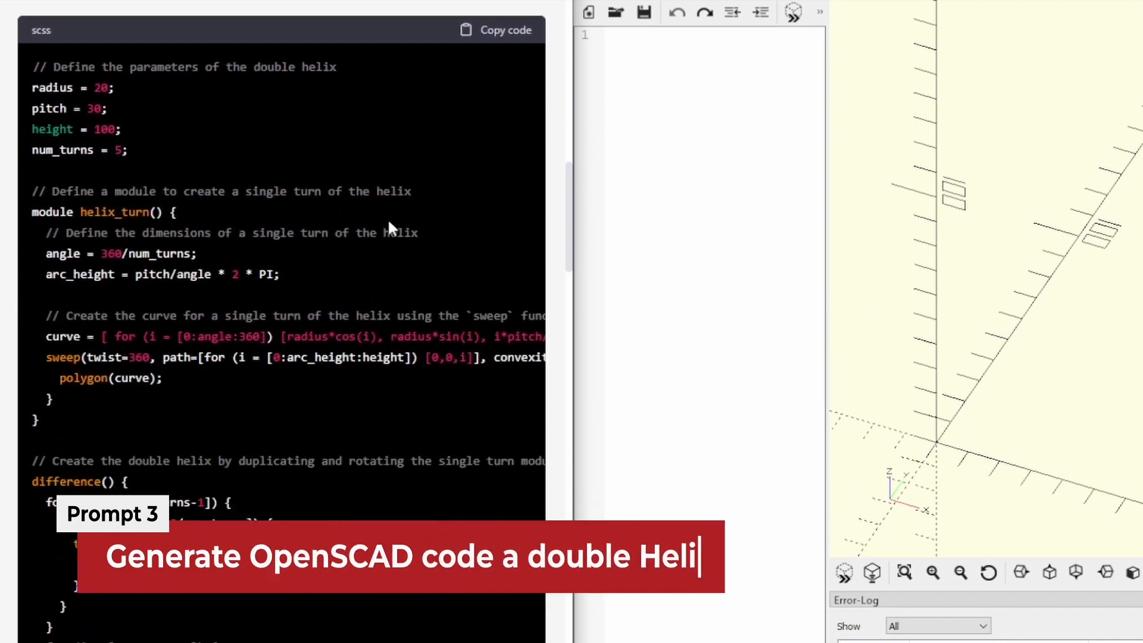
click(496, 30)
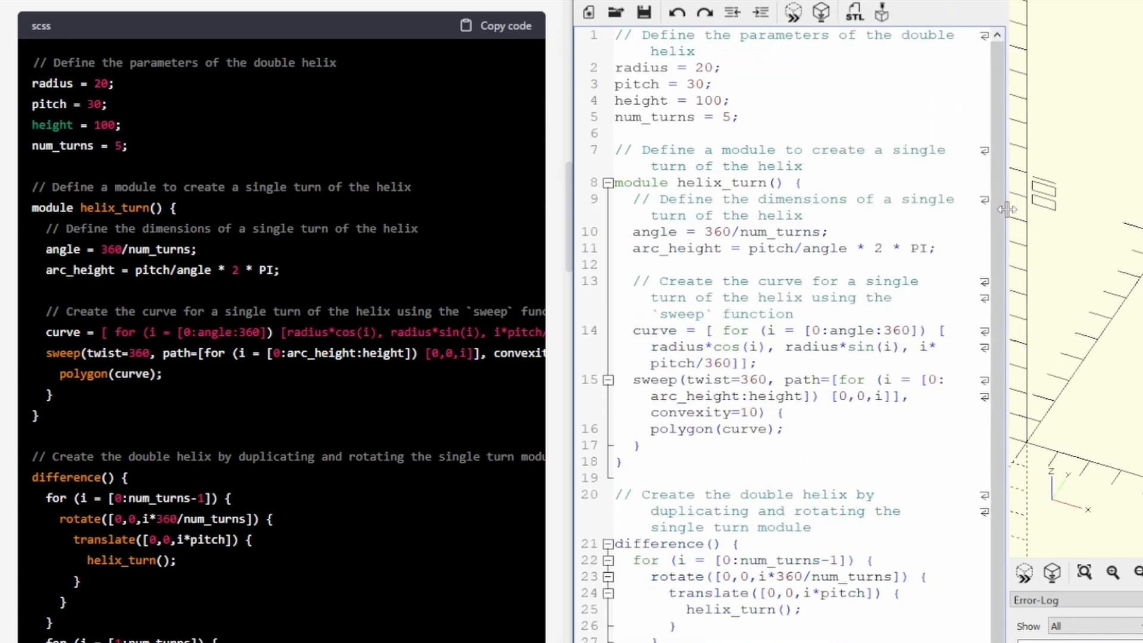
- Paste the double helix script with its helix_turn module into the OpenSCAD editor
click(704, 12)
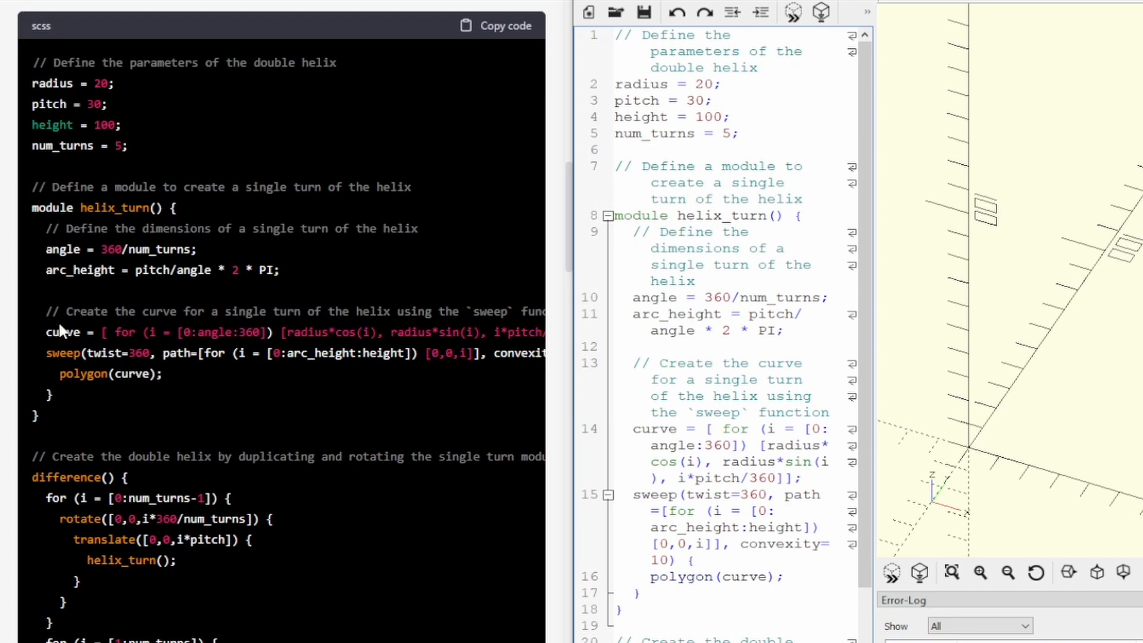
- Report the unknown sweep module error and scroll to the revised polygon-based helix code
scroll(down, 3)
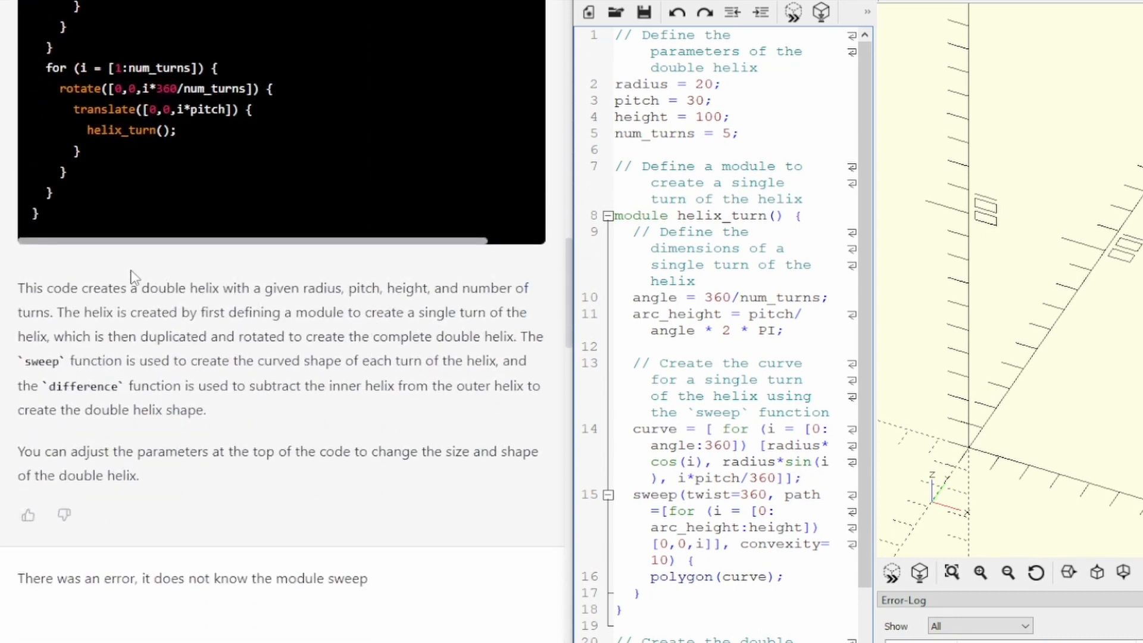
scroll(down, 3)
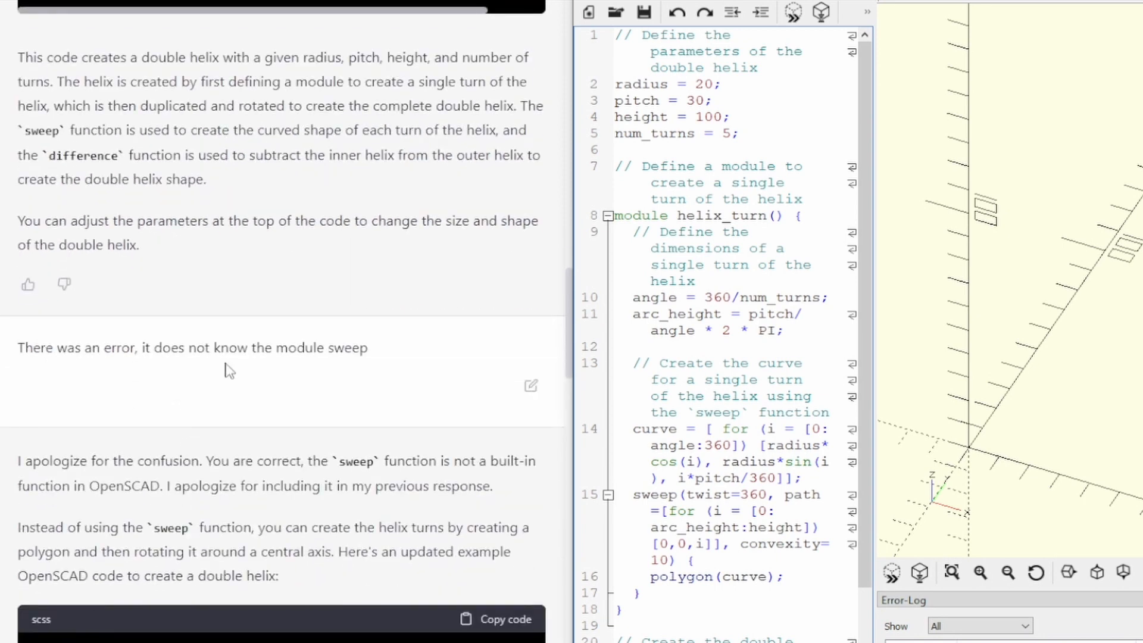
scroll(down, 3)
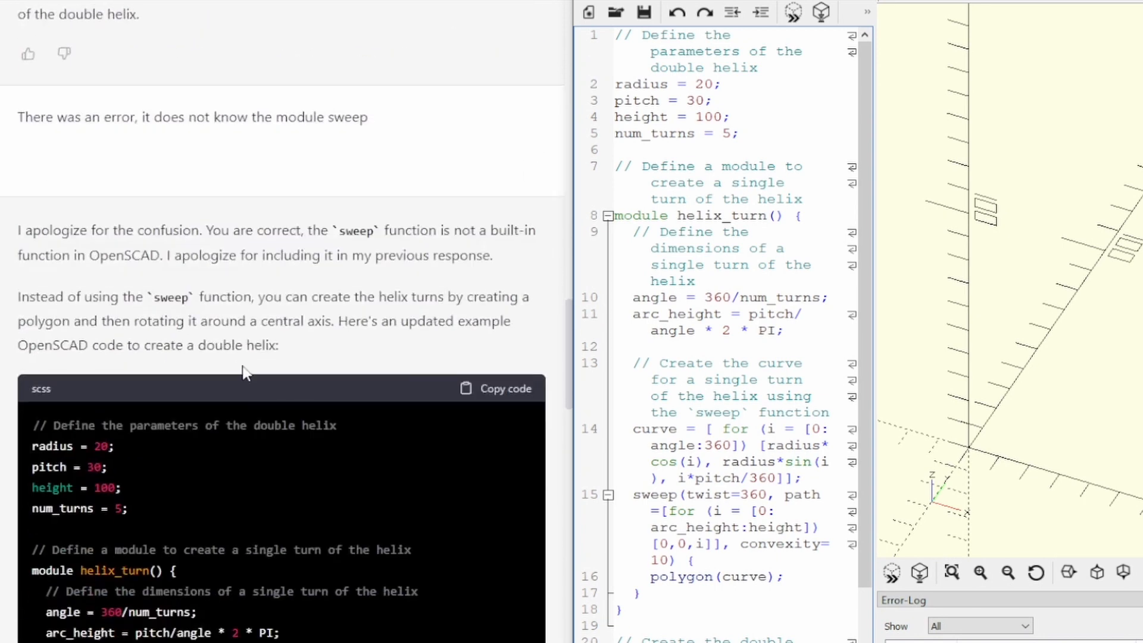
mouse_move(32, 276)
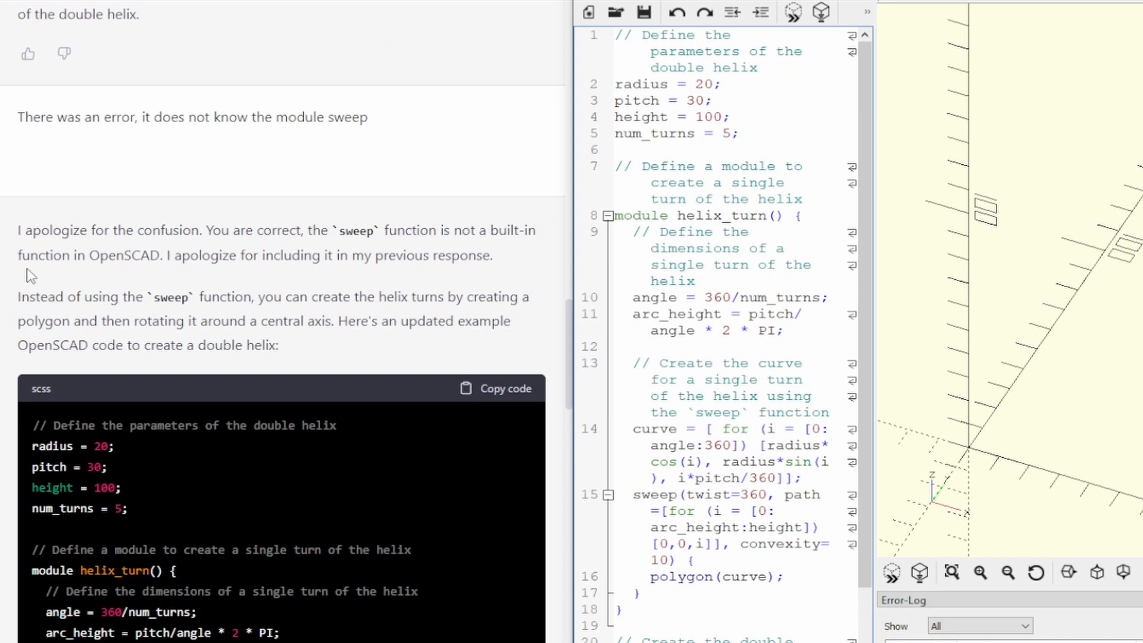
mouse_move(235, 260)
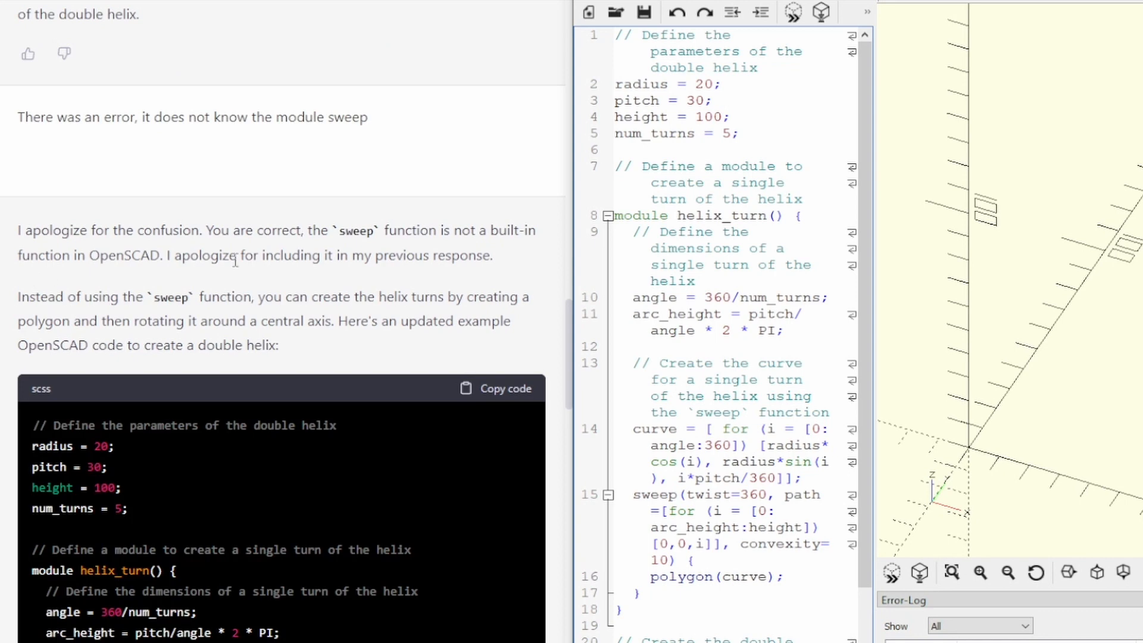
scroll(down, 3)
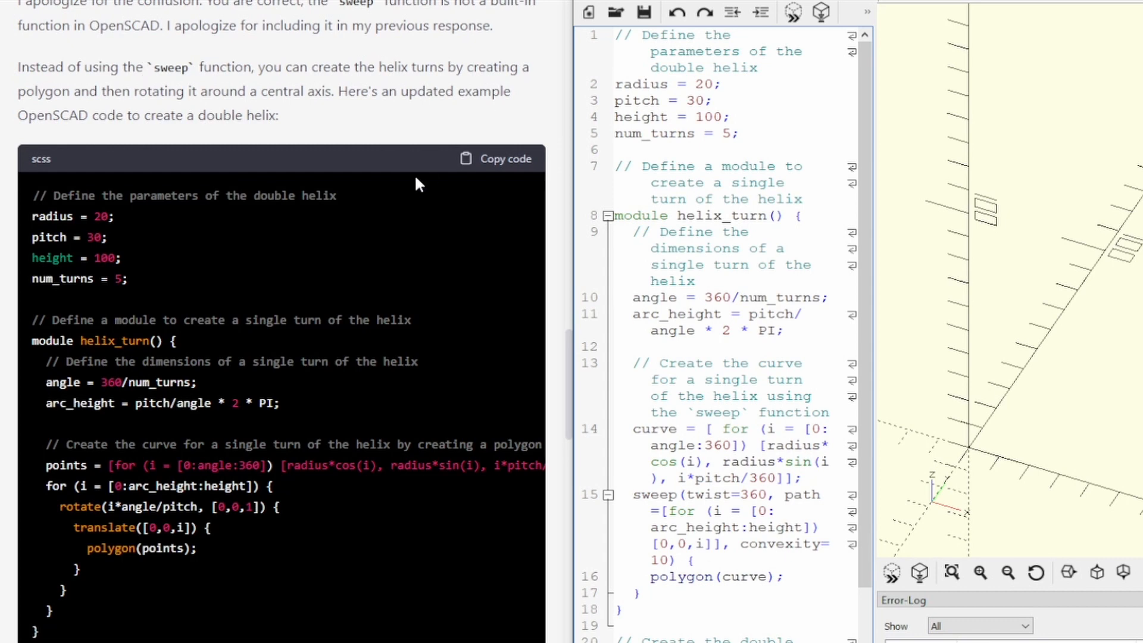
scroll(down, 3)
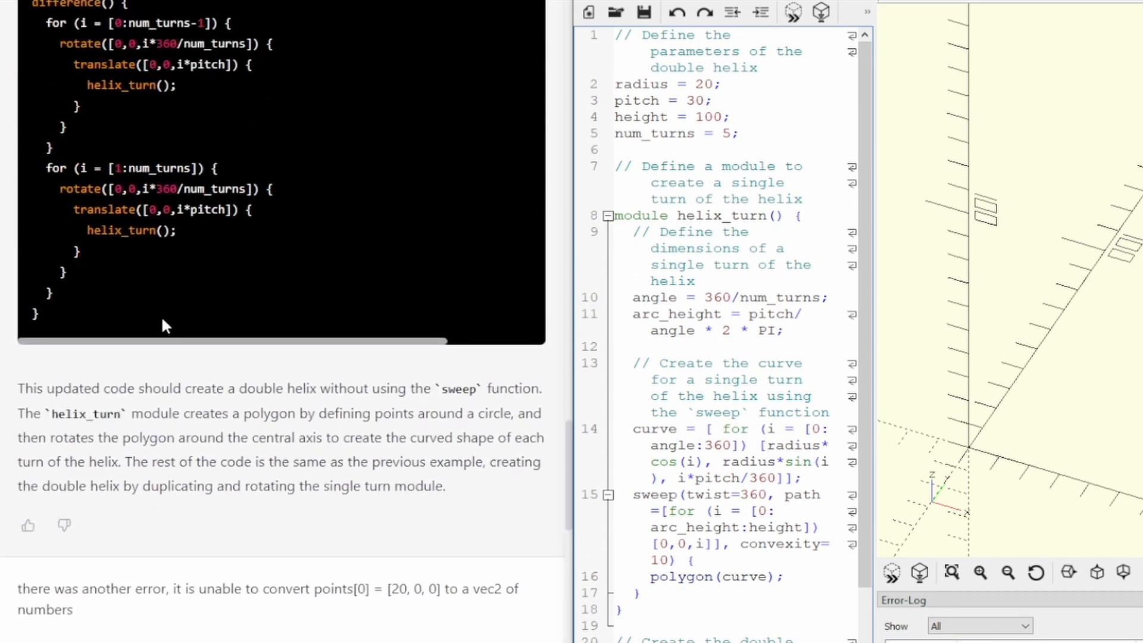
scroll(up, 3)
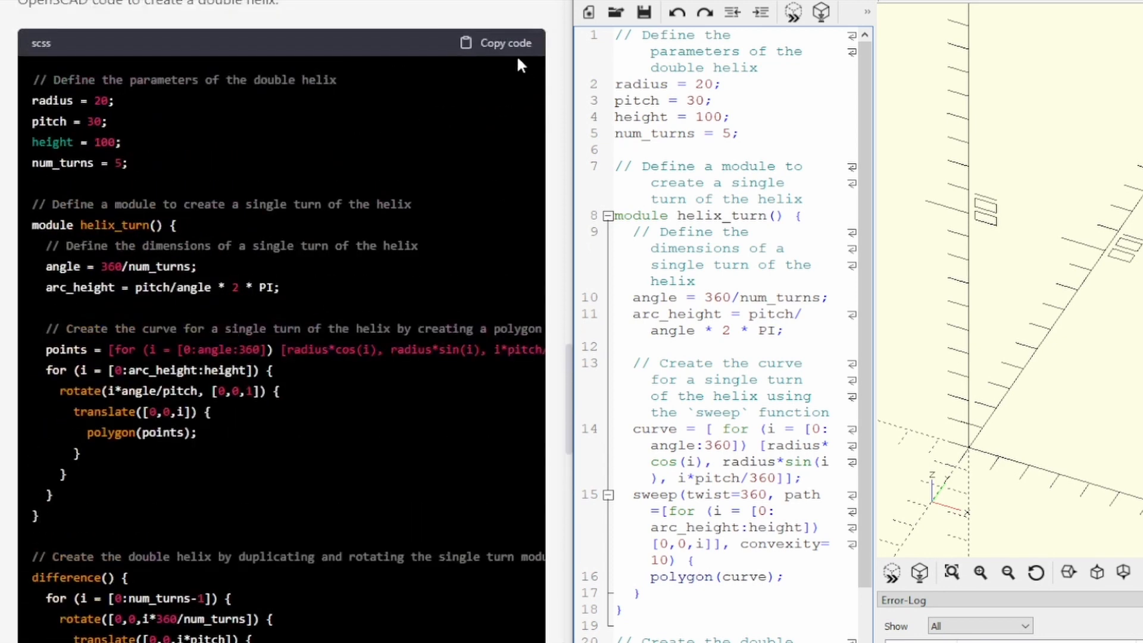
- Copy the sweep-free helix code, then copy the corrected 2D-points version for rendering
click(505, 42)
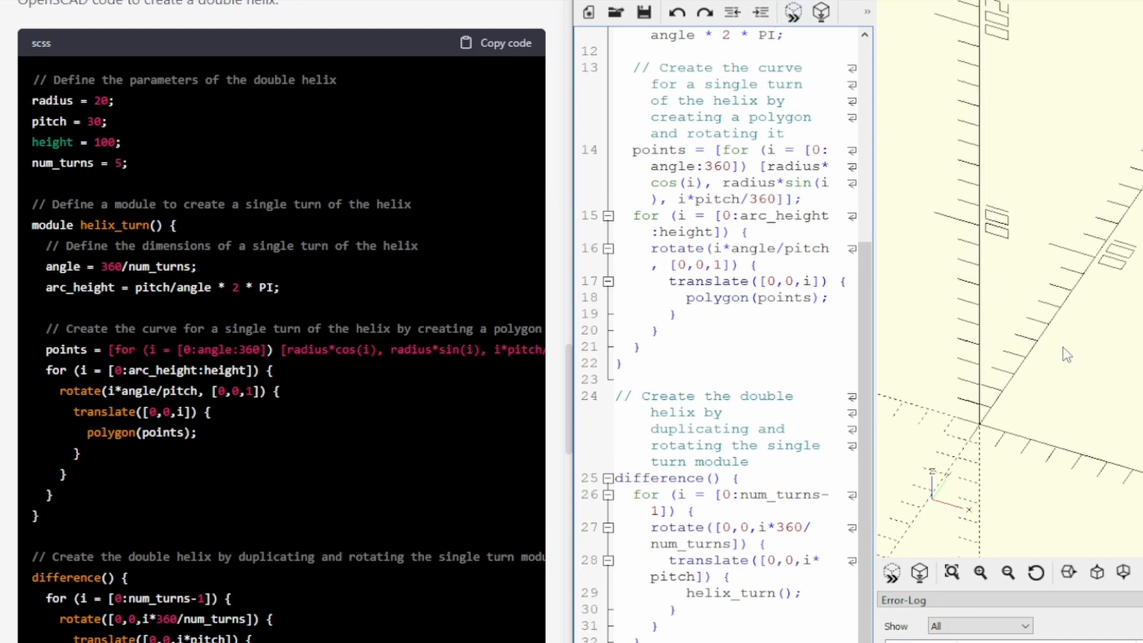
scroll(down, 3)
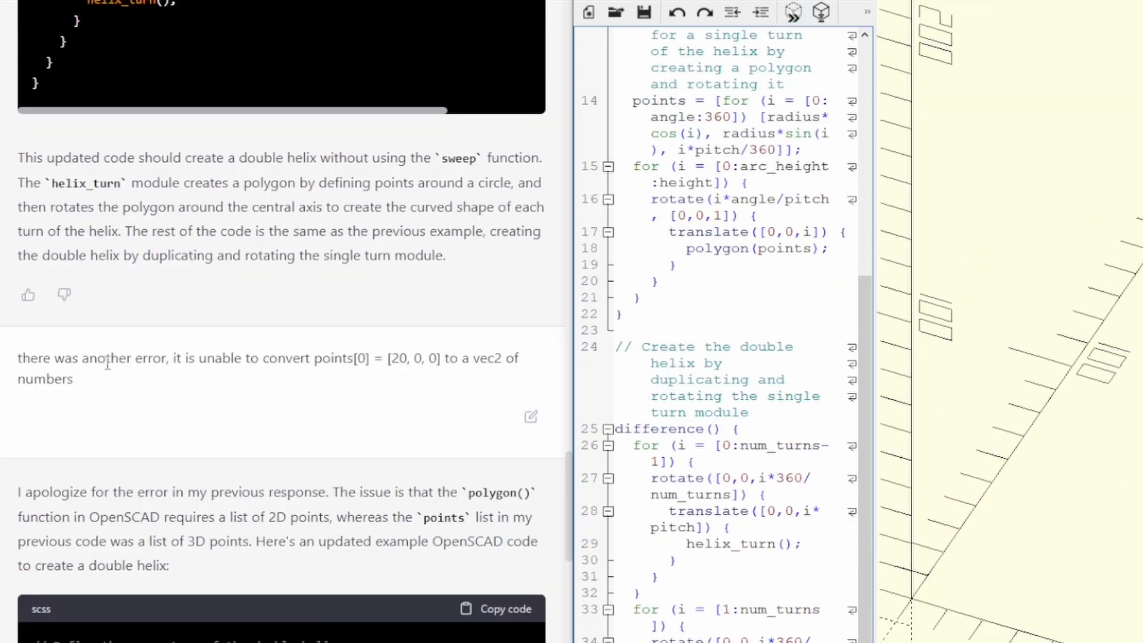
scroll(down, 3)
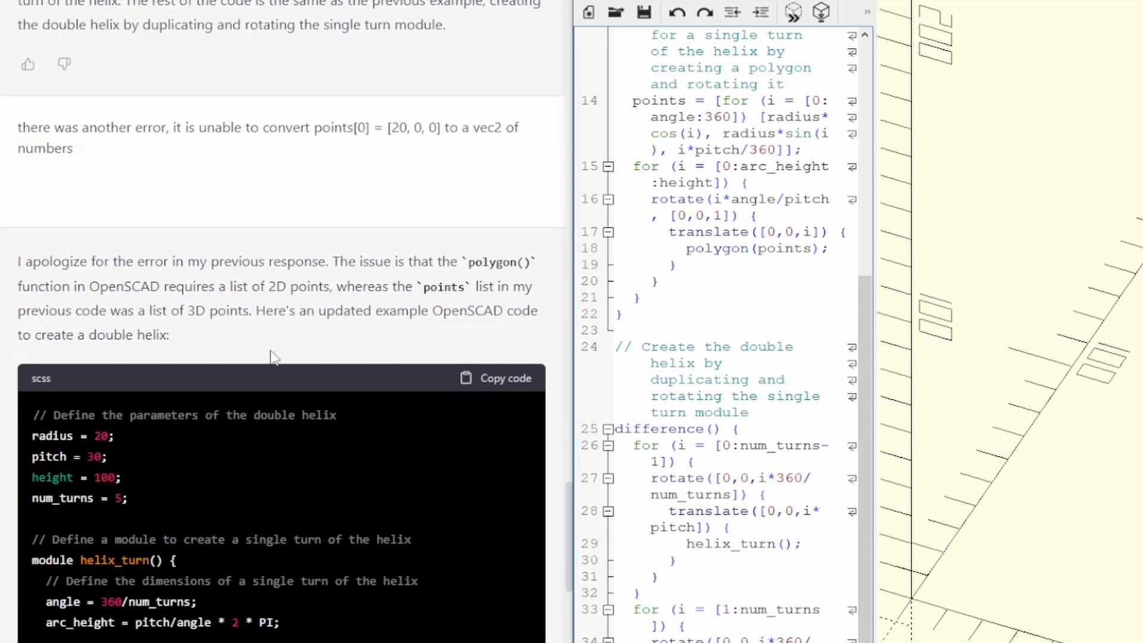
click(504, 378)
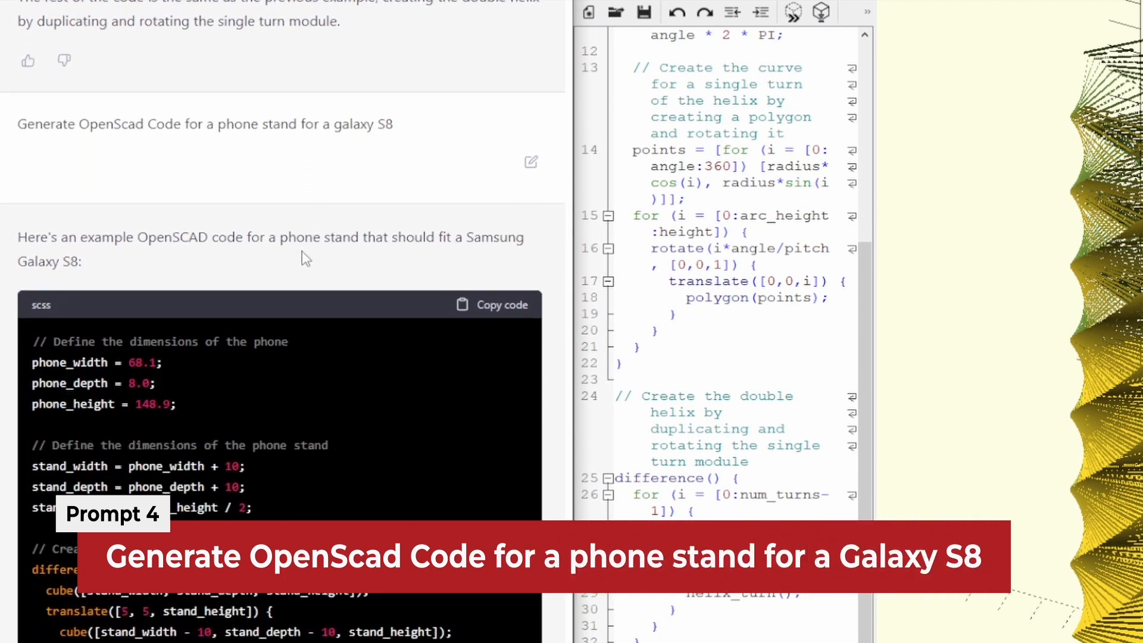
- Read through ChatGPT's Galaxy S8 phone stand code and its explanation
scroll(down, 3)
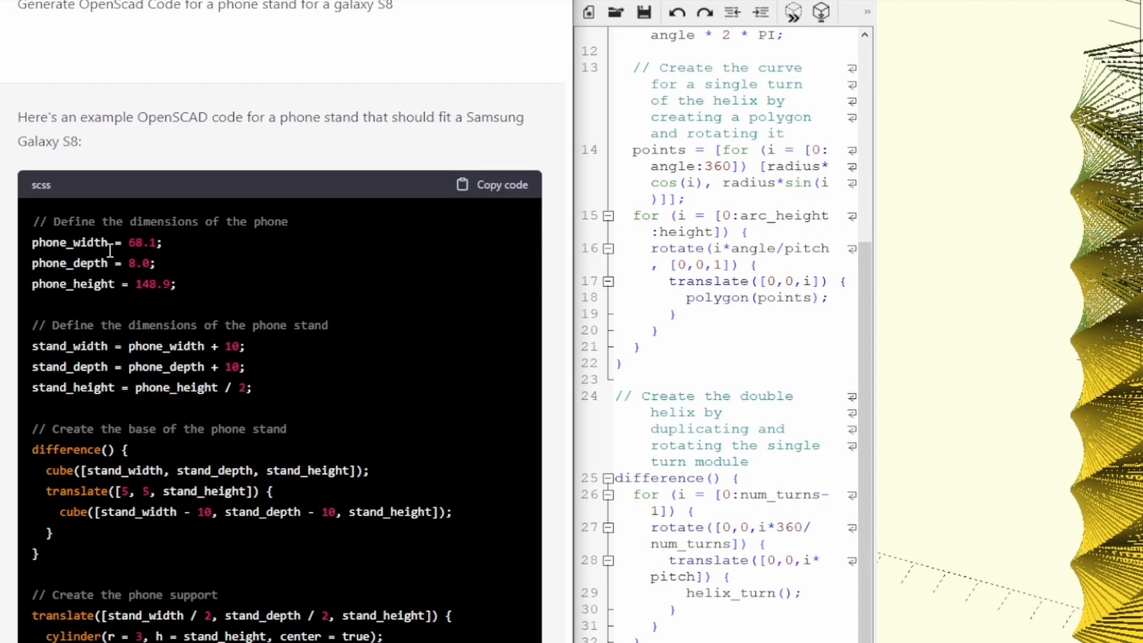
scroll(up, 3)
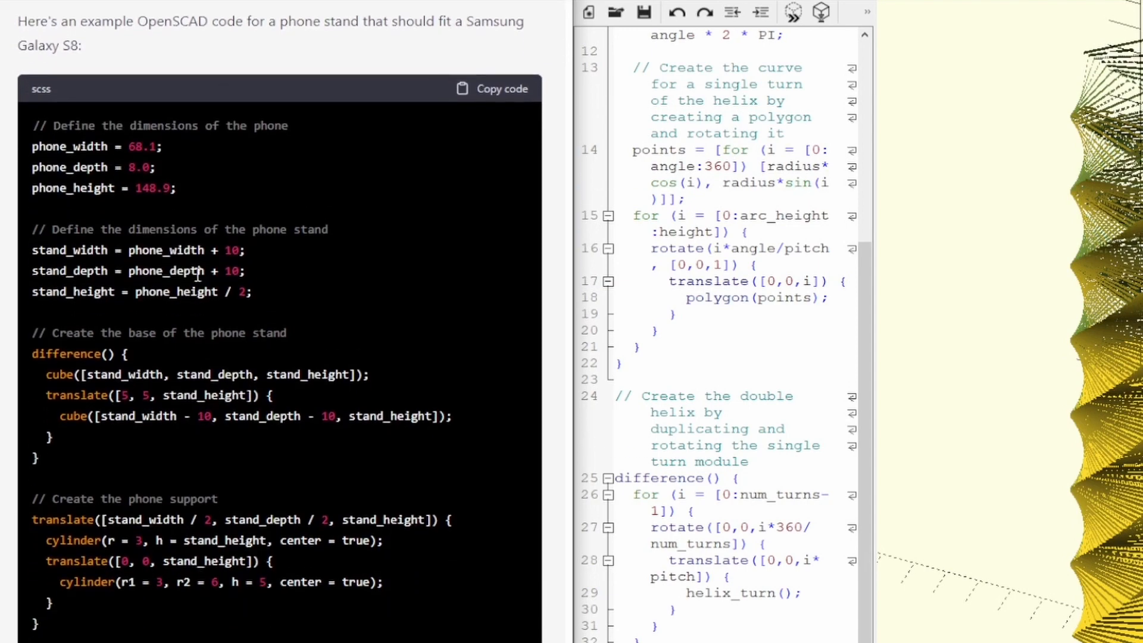
scroll(down, 3)
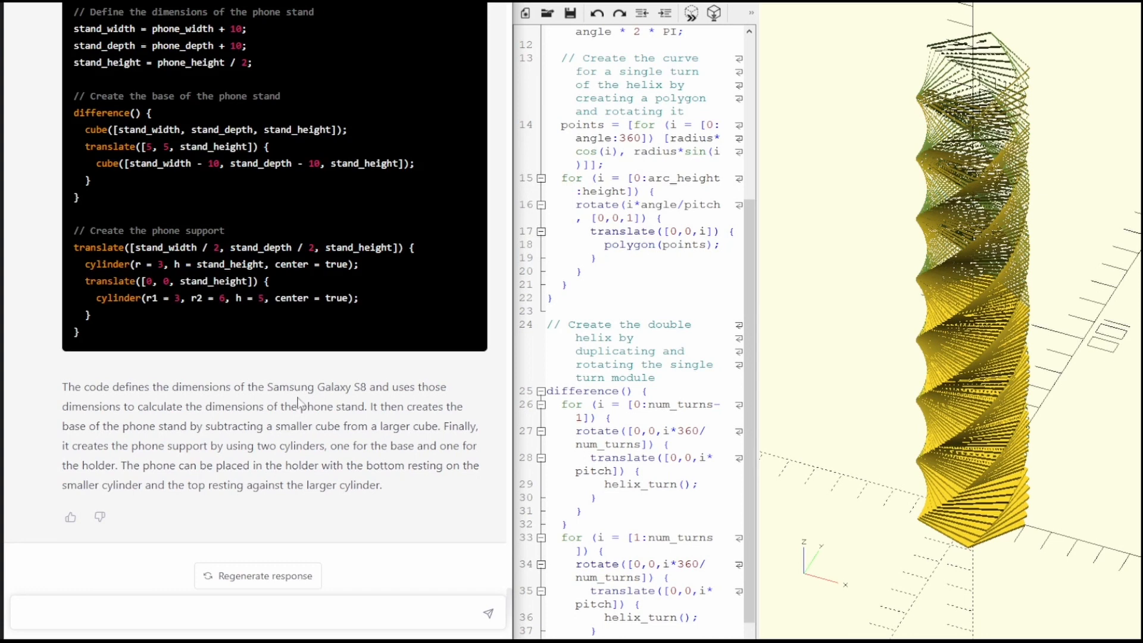
- Preview the pasted phone stand code, showing a box, thin post and floating disc
scroll(up, 3)
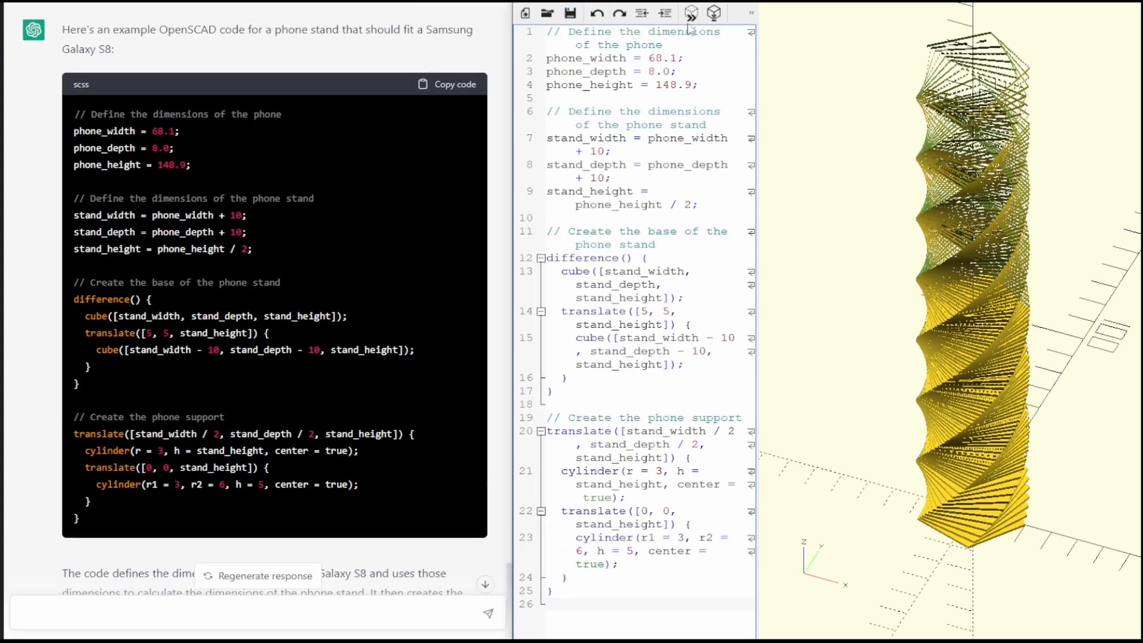
click(689, 13)
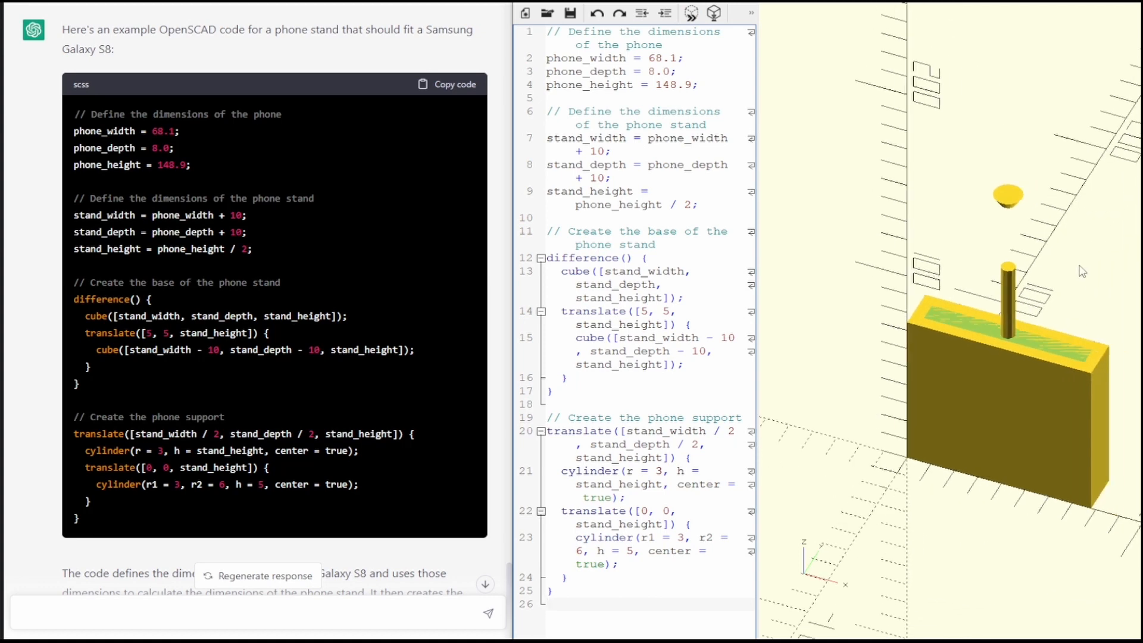
scroll(down, 3)
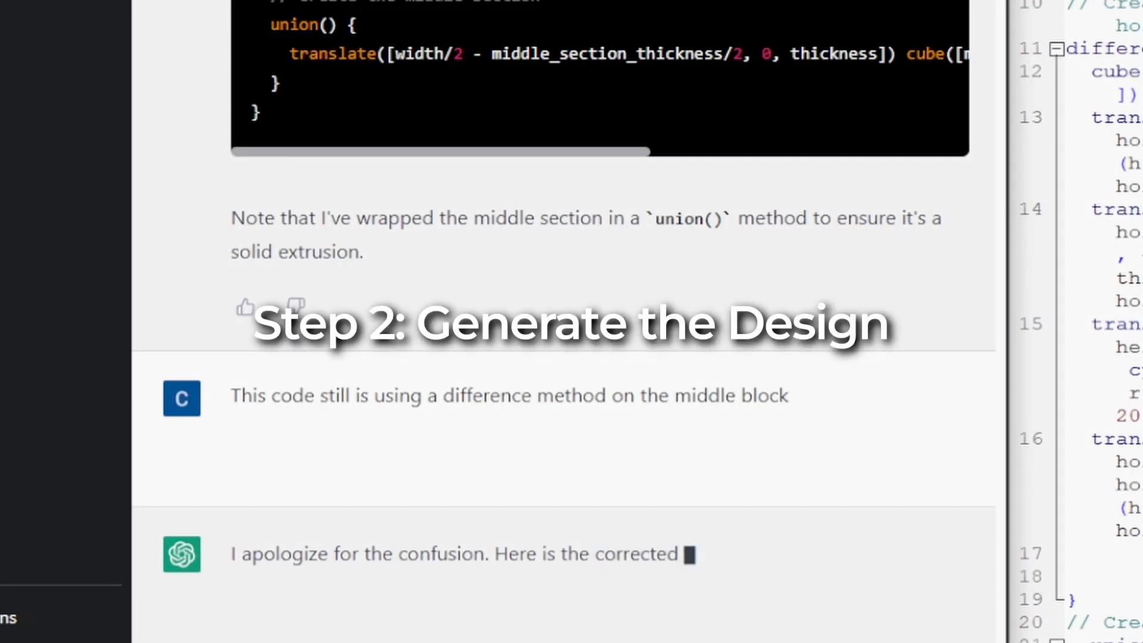
- Tell ChatGPT the middle block still uses difference and scroll to its corrected answer
scroll(down, 3)
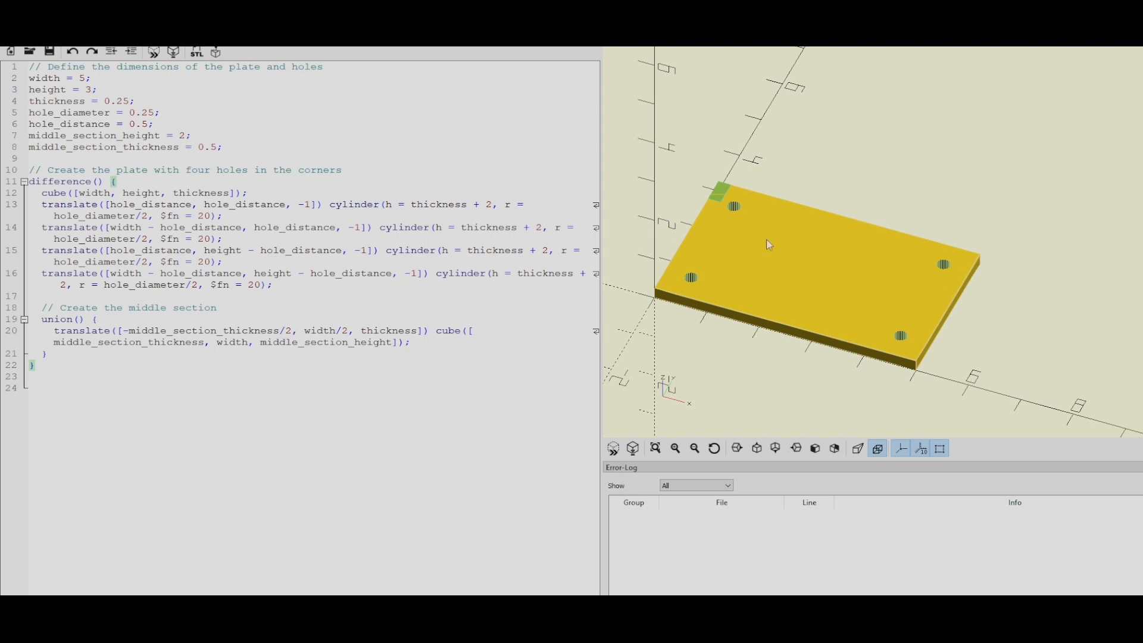
mouse_move(812, 249)
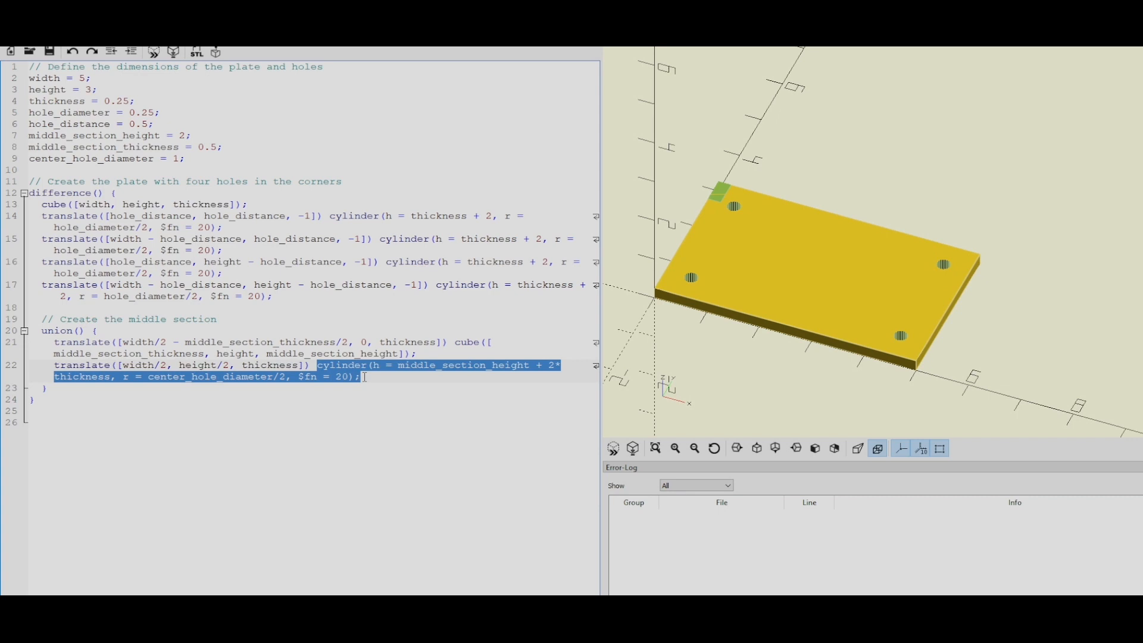
- Add center_hole_diameter = 1 and a centered cylinder inside the middle-section union()
click(364, 377)
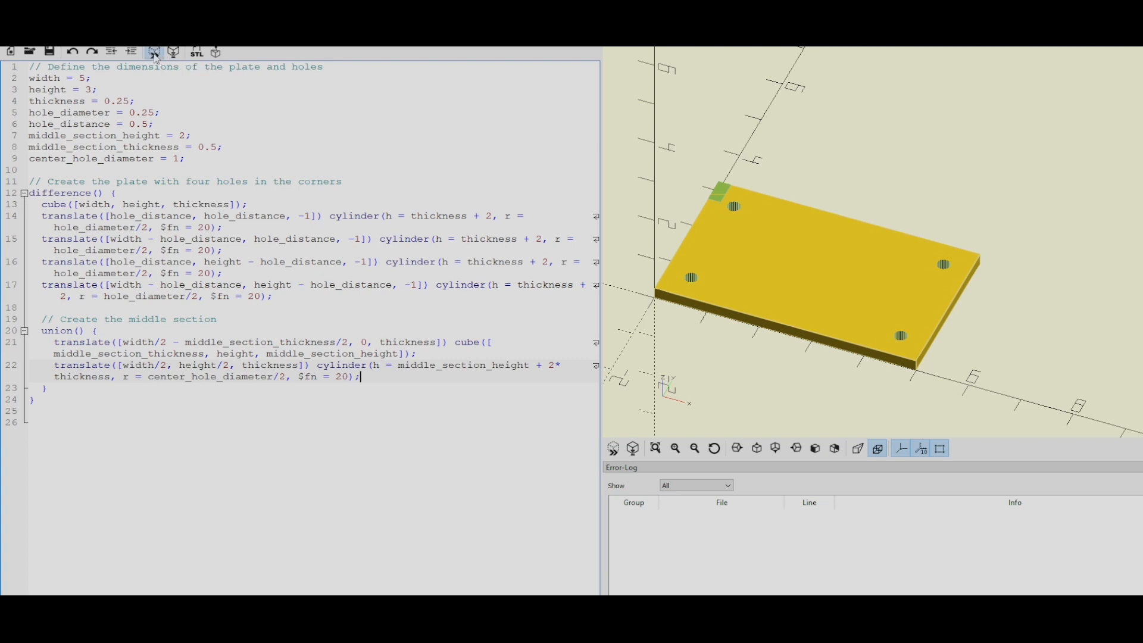
- Preview the edited plate, showing a flat strip and circle between the corner holes
click(153, 51)
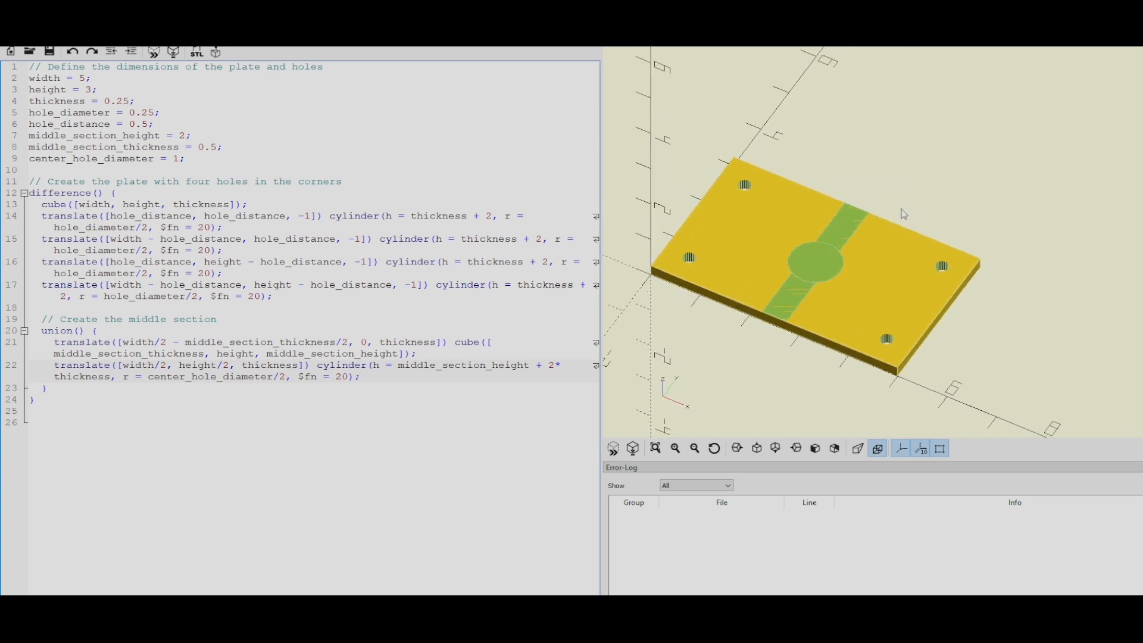
mouse_move(822, 219)
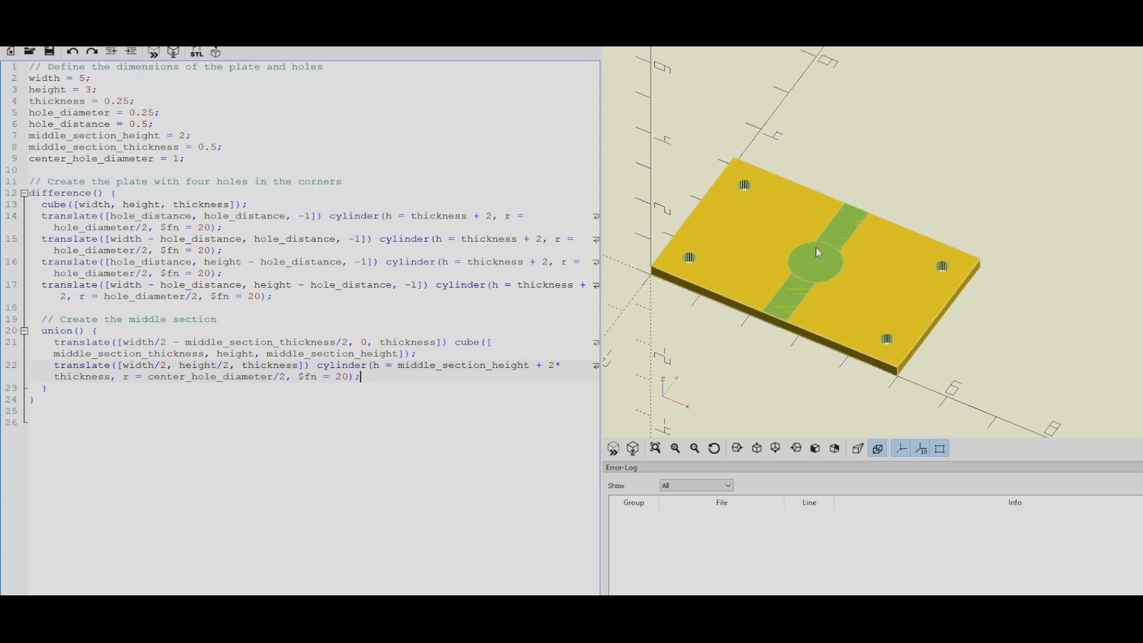
mouse_move(174, 80)
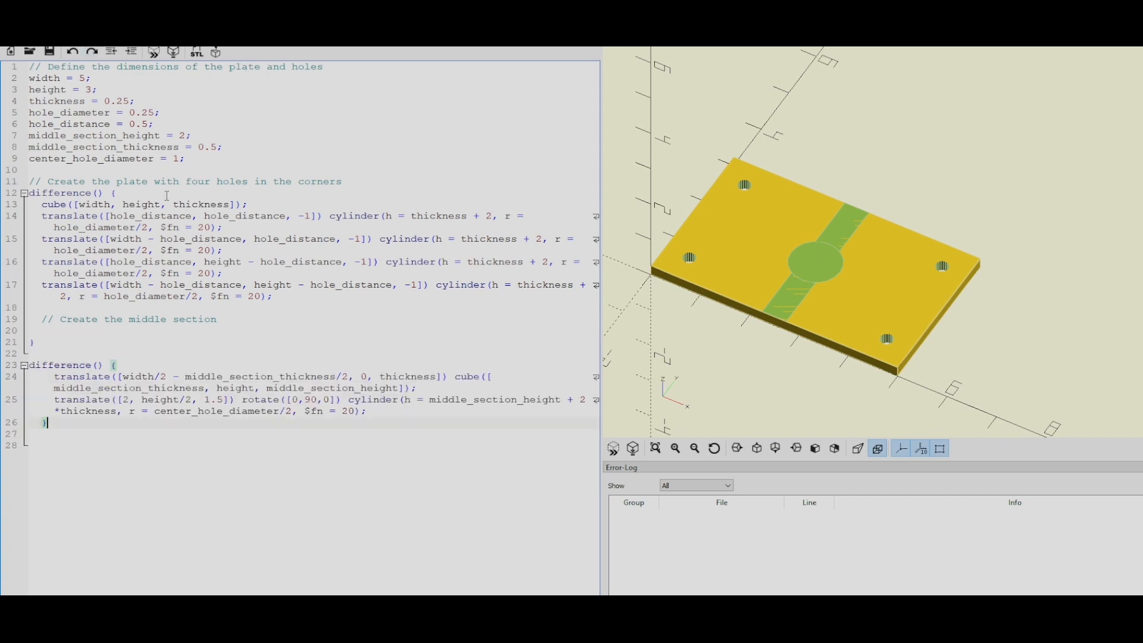
- Preview the restructured bracket code and select the hole's x offset value 2
click(152, 51)
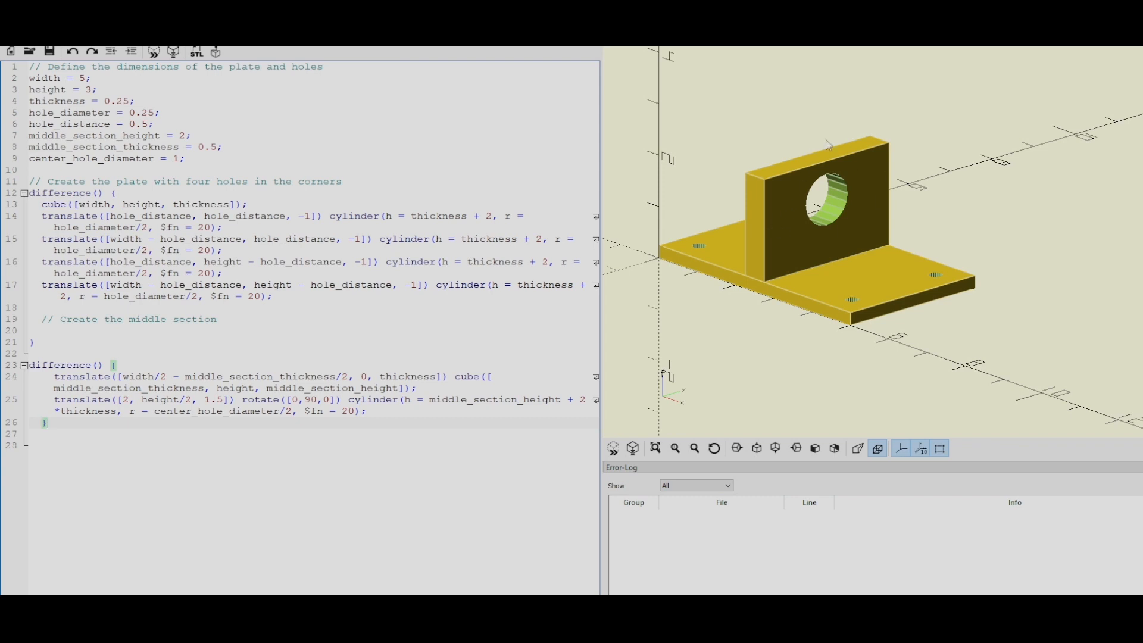
mouse_move(816, 191)
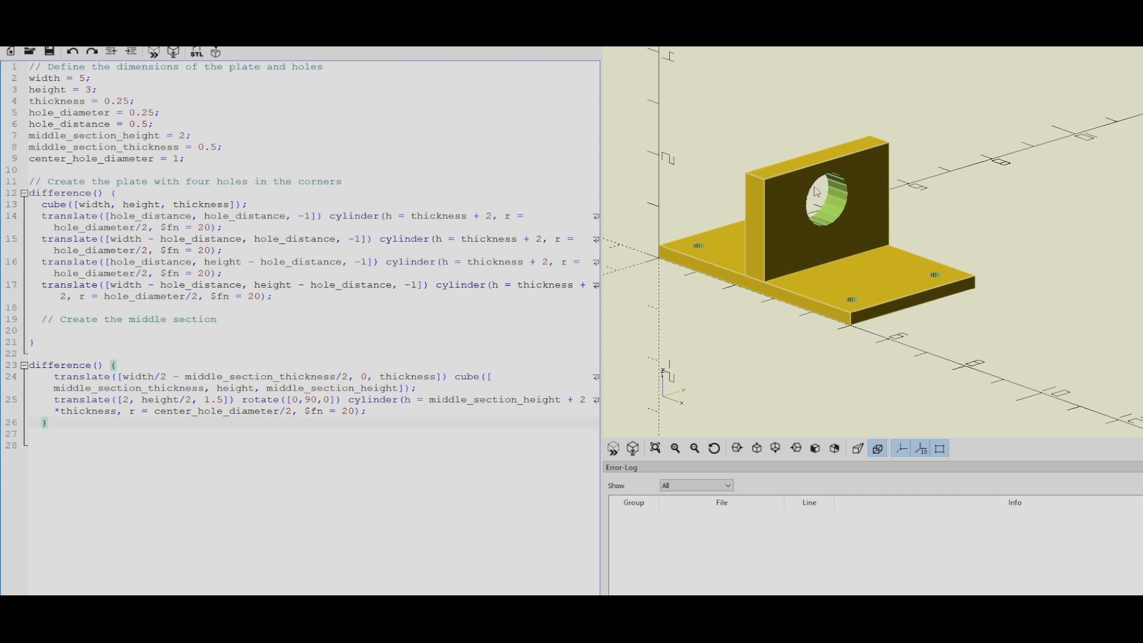
mouse_move(72, 51)
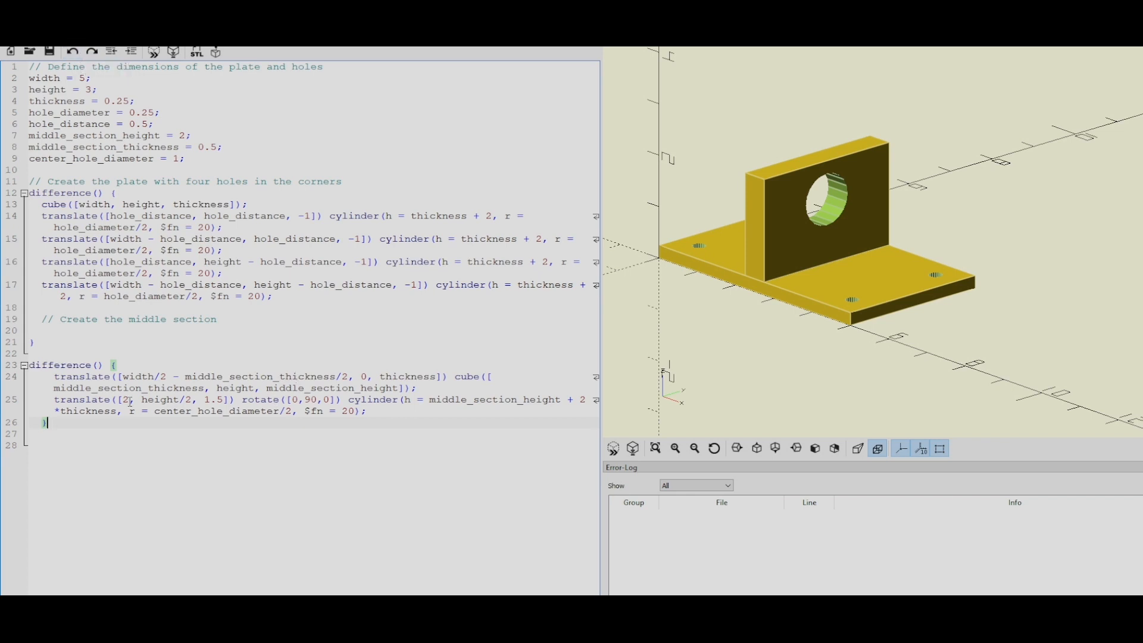
double_click(126, 400)
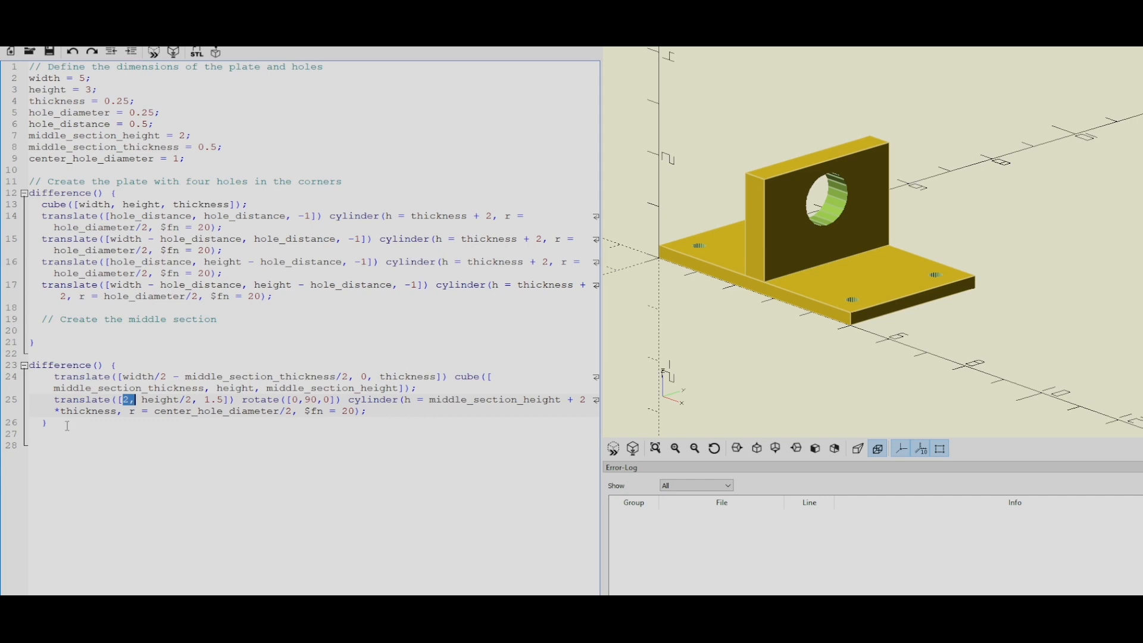
double_click(291, 400)
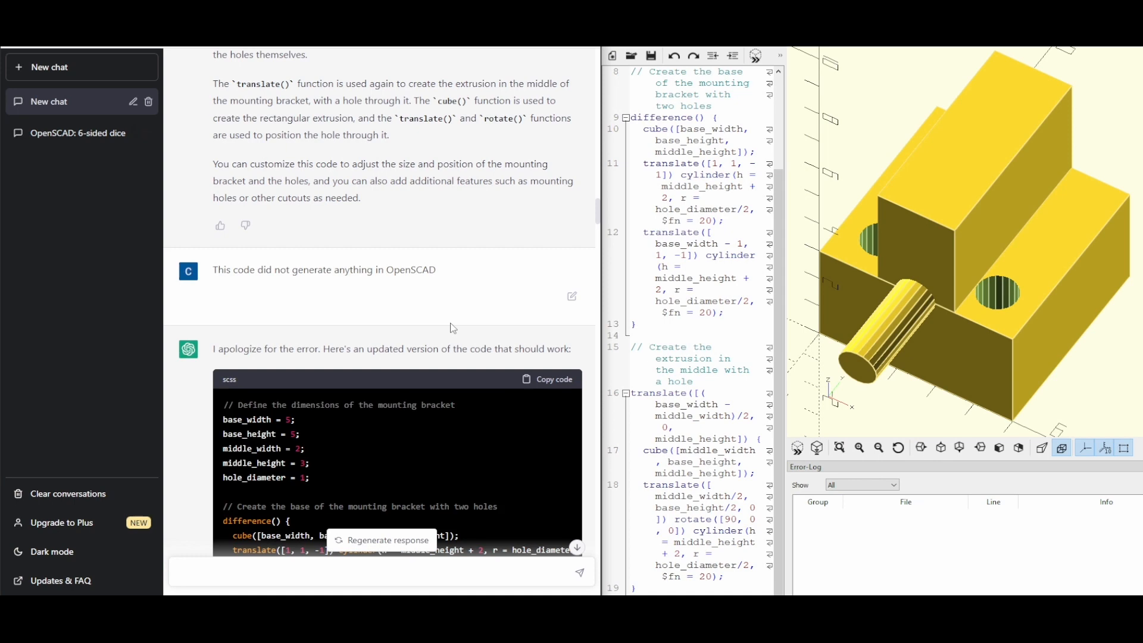
- Scroll the ChatGPT chat past the bracket requests to the 5 by 3 inch plate prompt and its reply
scroll(up, 3)
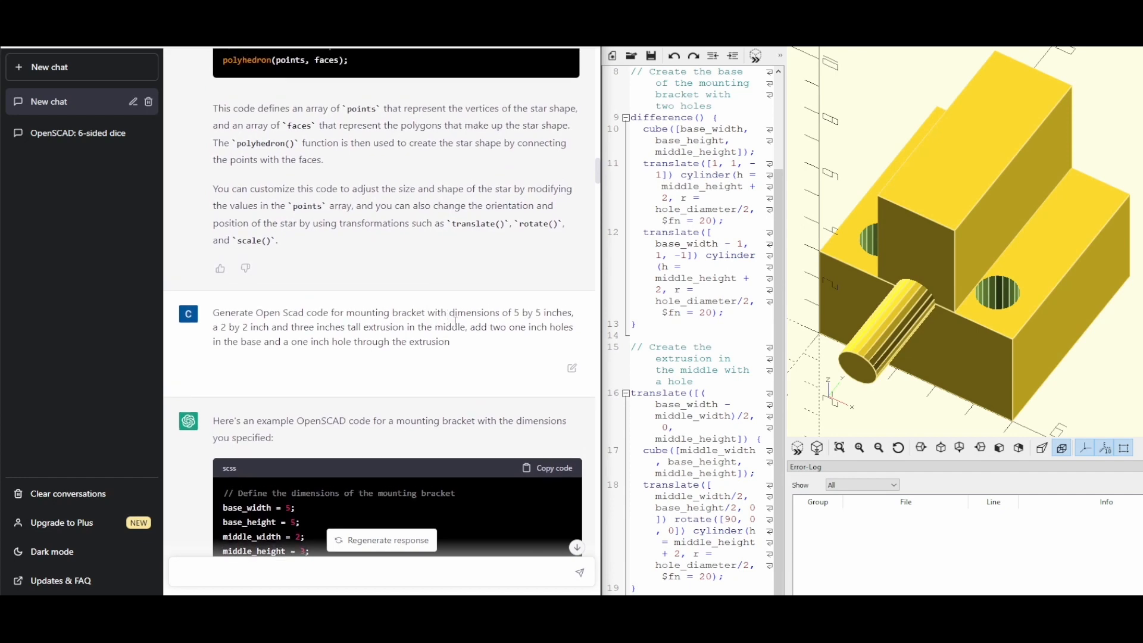
scroll(down, 3)
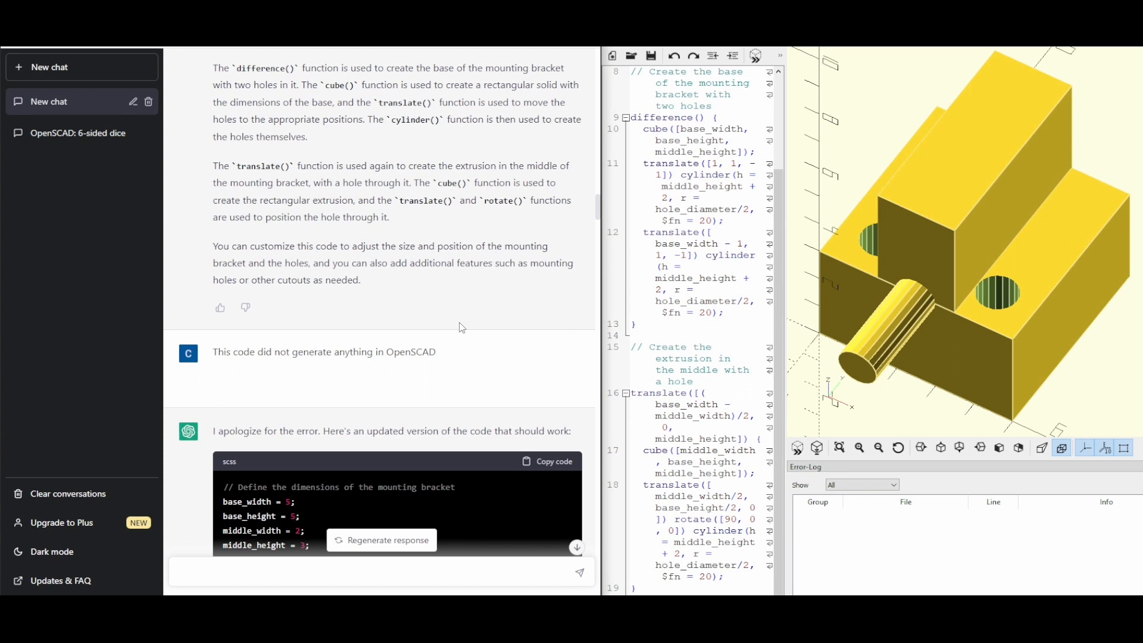
scroll(down, 3)
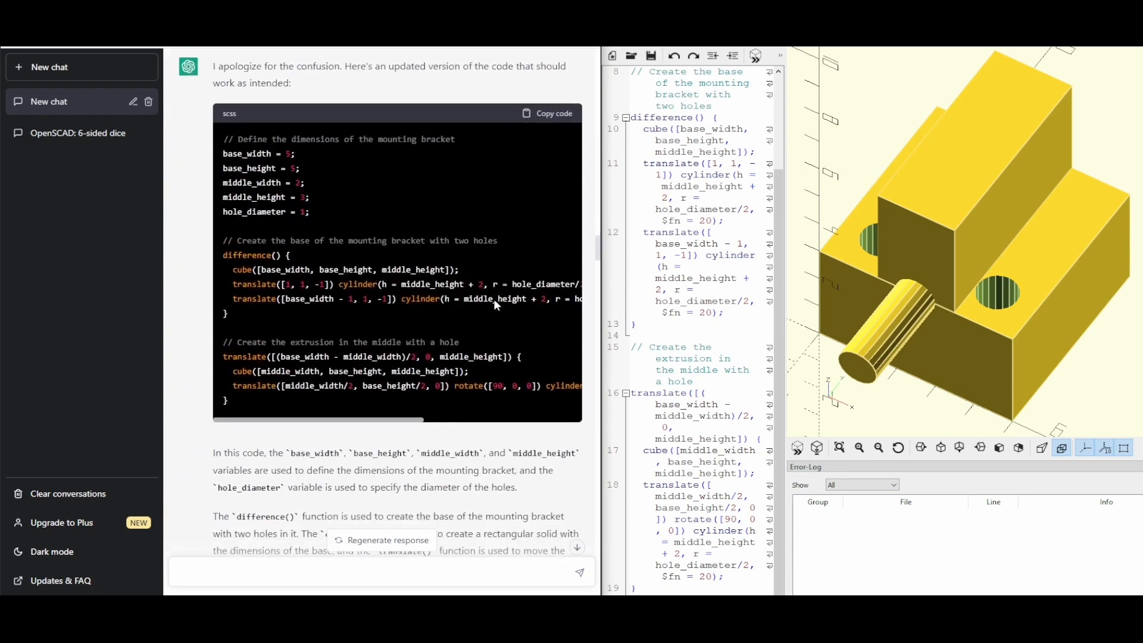
scroll(down, 3)
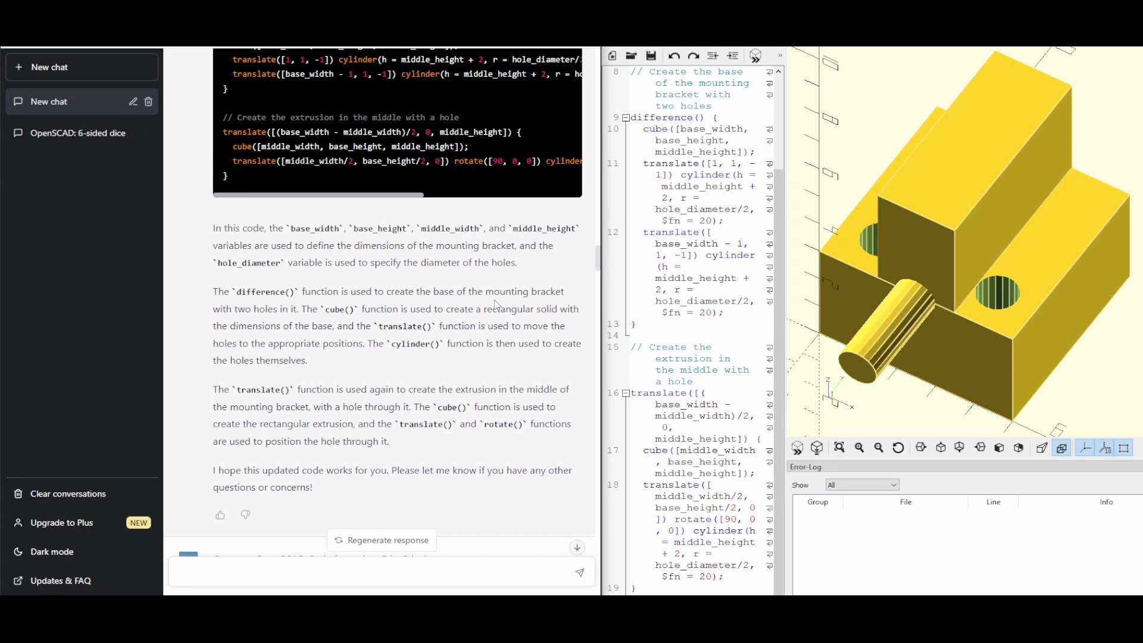
mouse_move(487, 374)
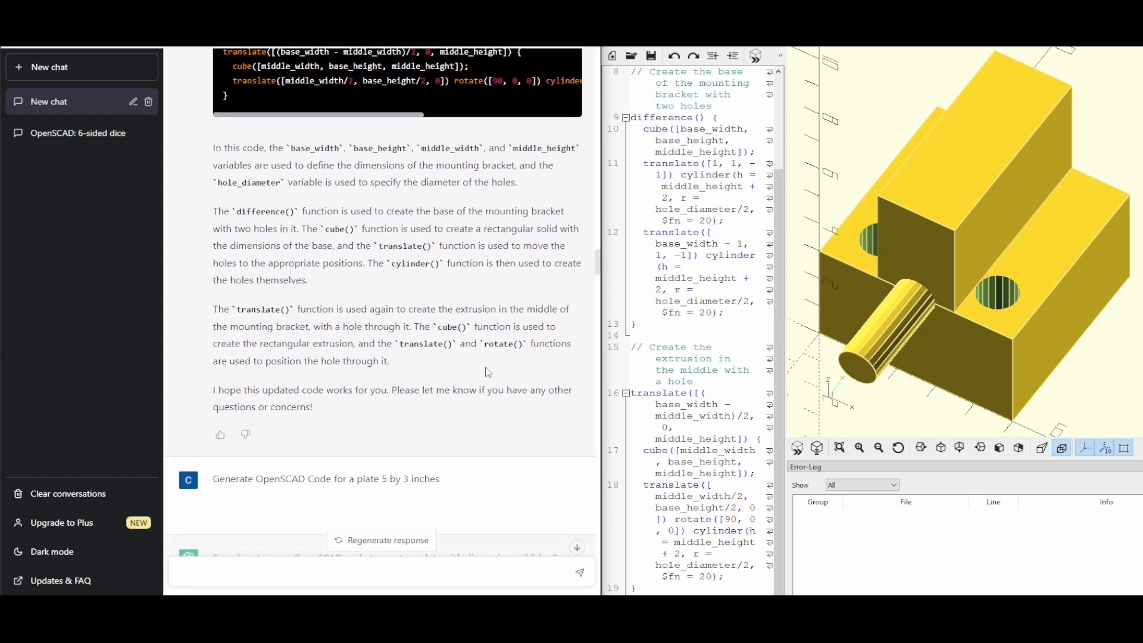
scroll(down, 3)
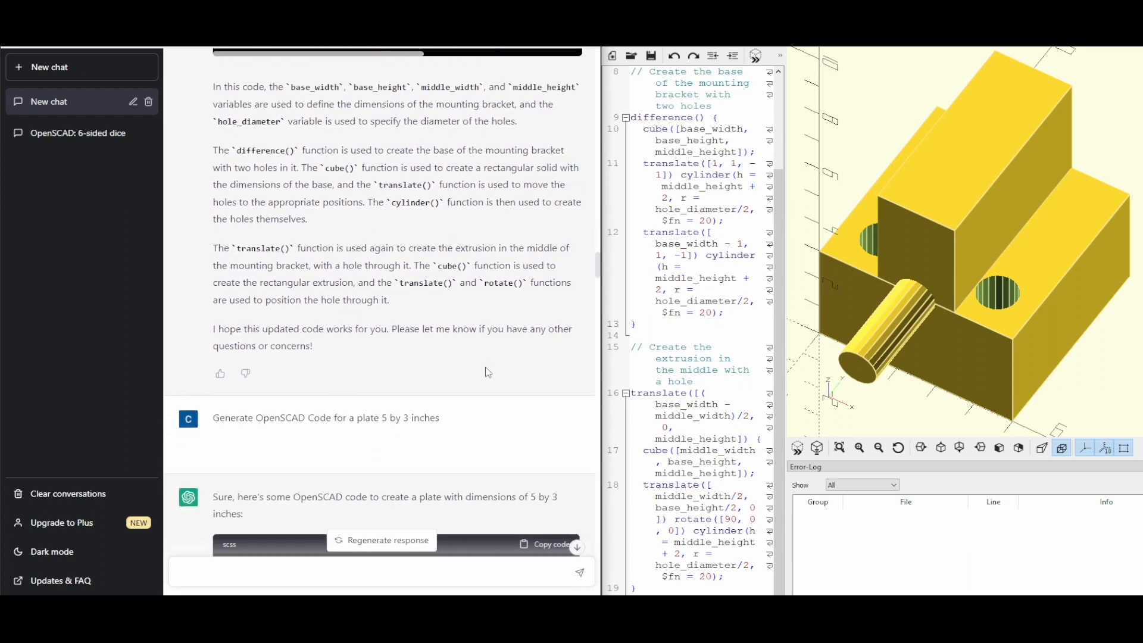
scroll(down, 3)
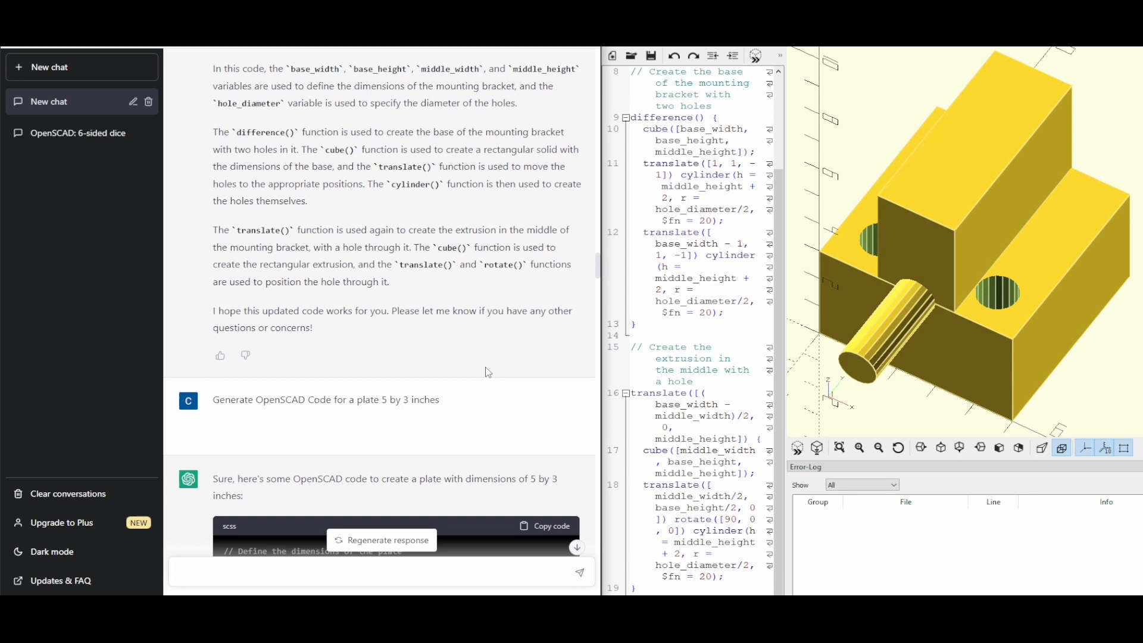